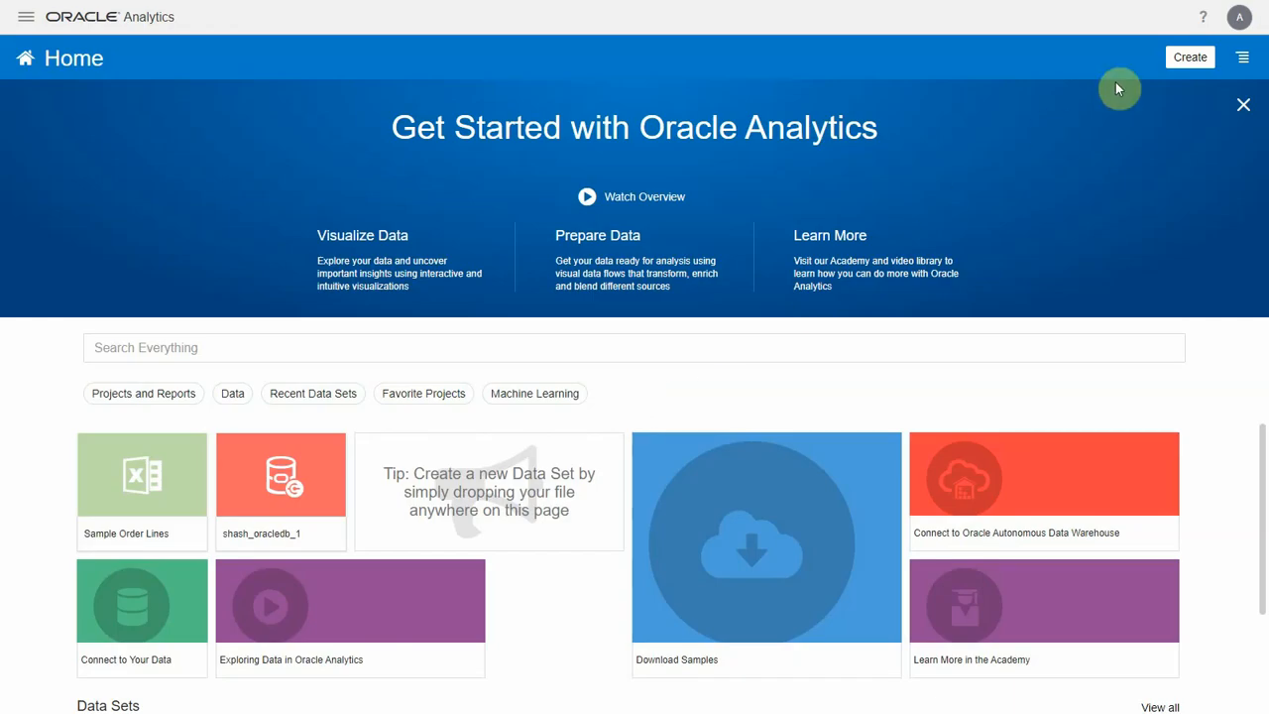
Show the Create menu with Project, Data Set and Data Flow options
left_click(1189, 55)
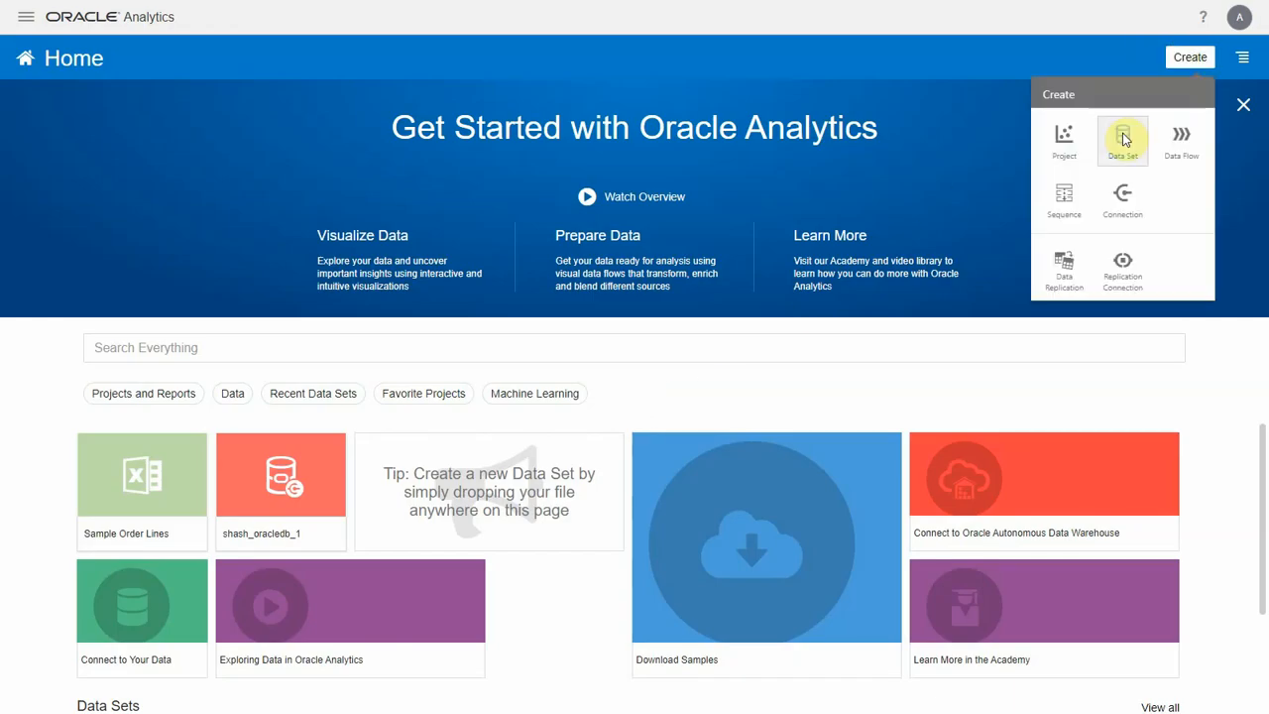
Start a new dataset on shash_oracledb_1 and add all 10 columns of SH.COUNTRIES
left_click(1121, 138)
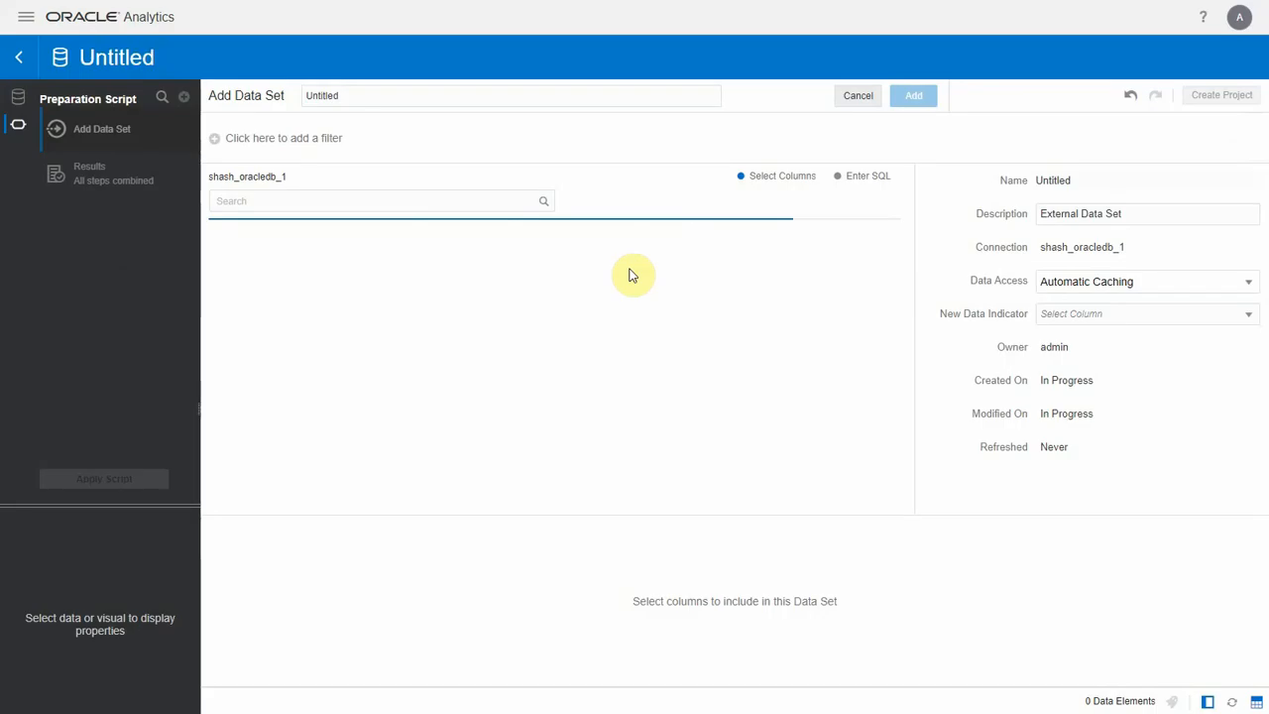
type("SH")
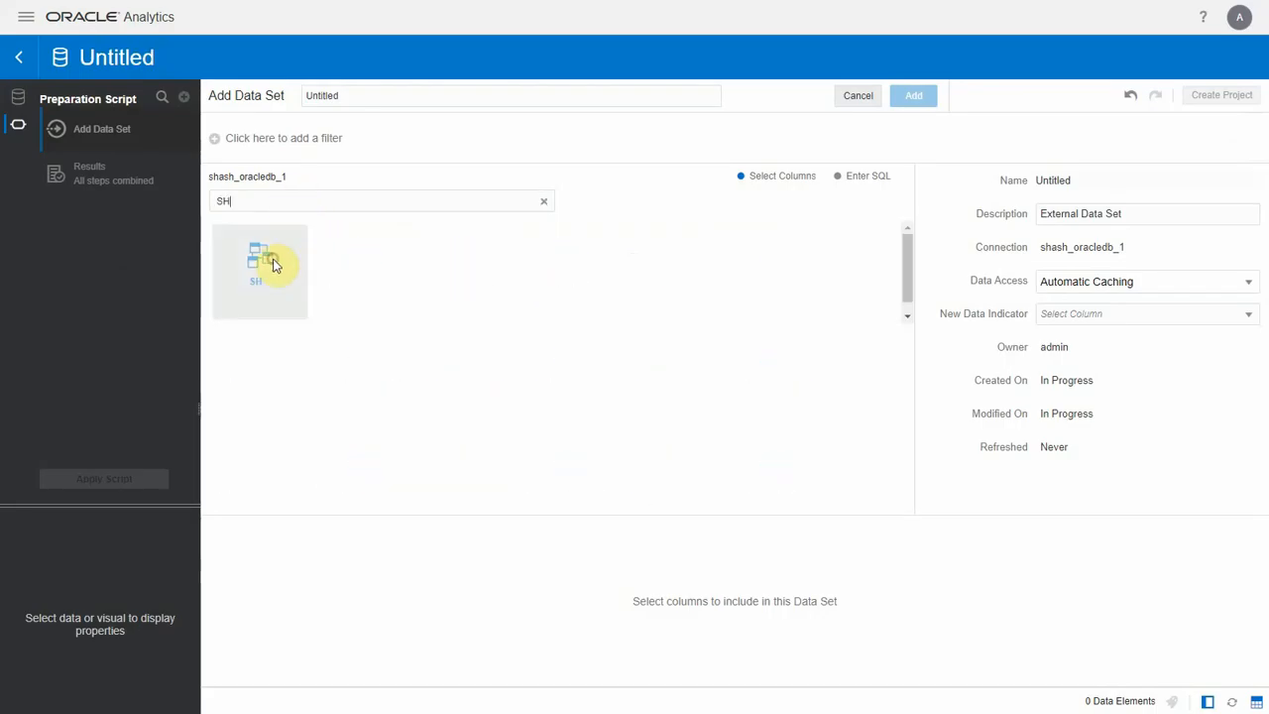
double_click(259, 267)
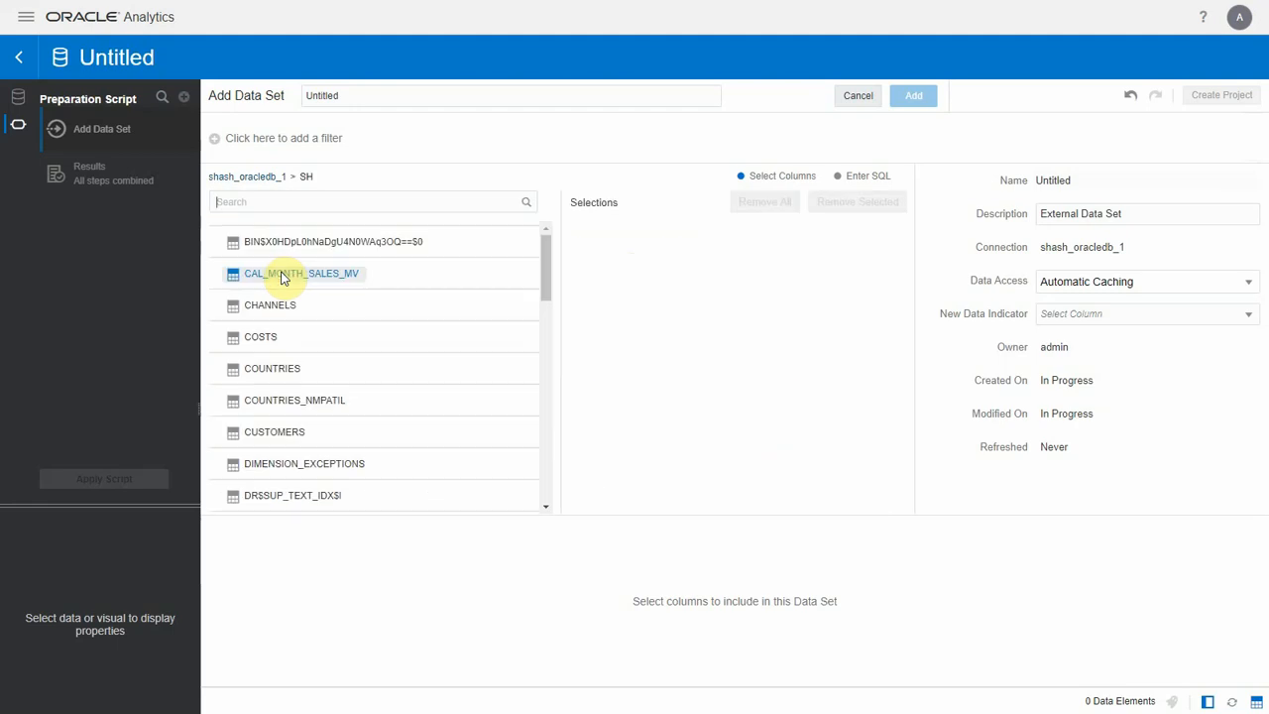
left_click(271, 367)
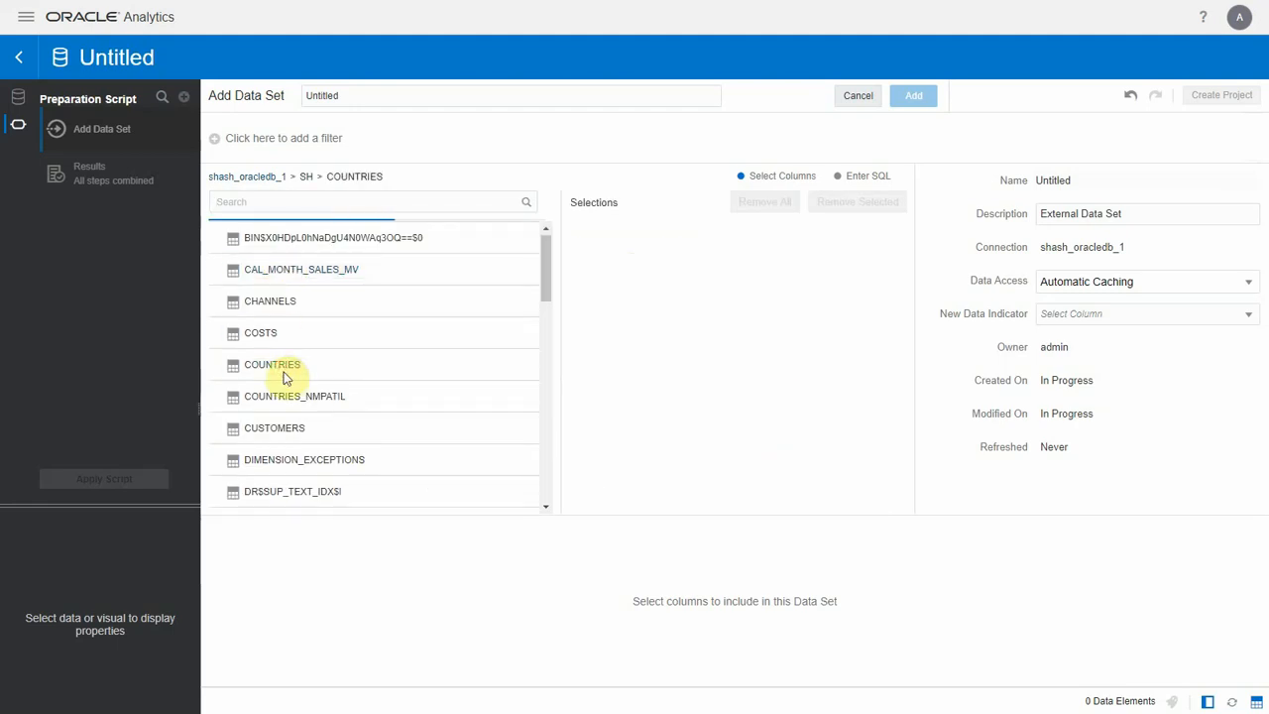
left_click(271, 365)
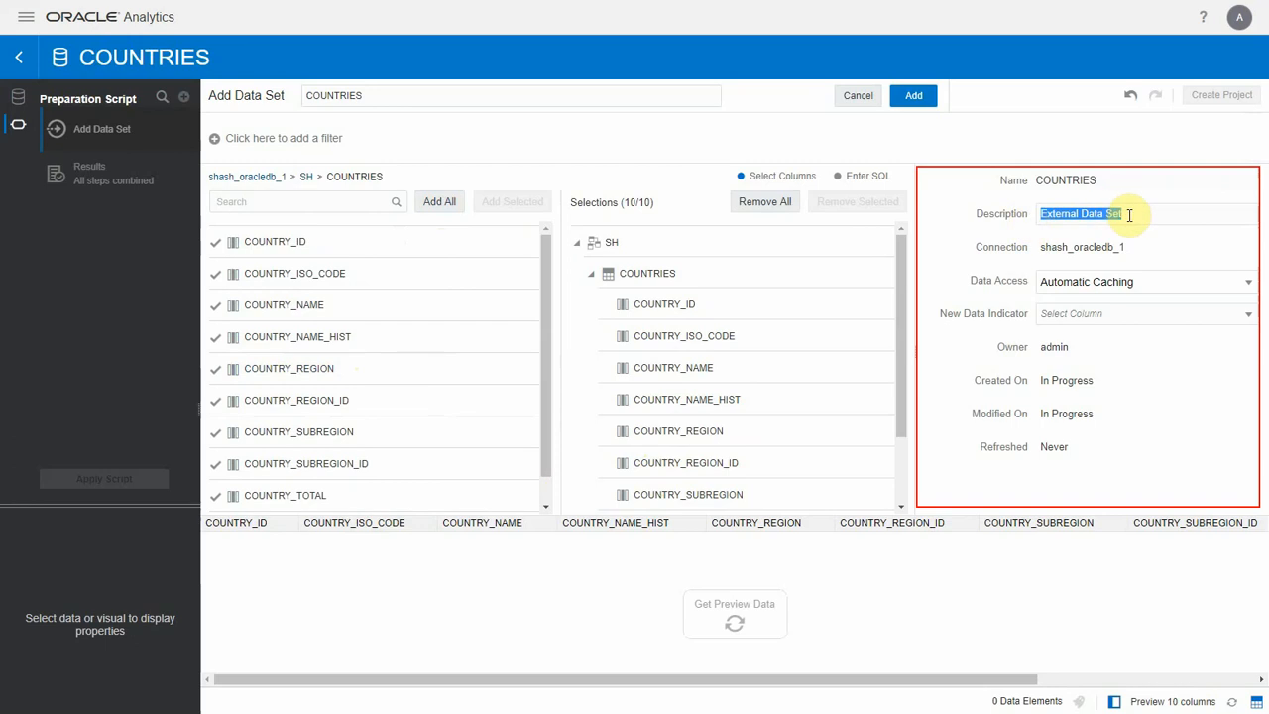
mouse_move(1134, 290)
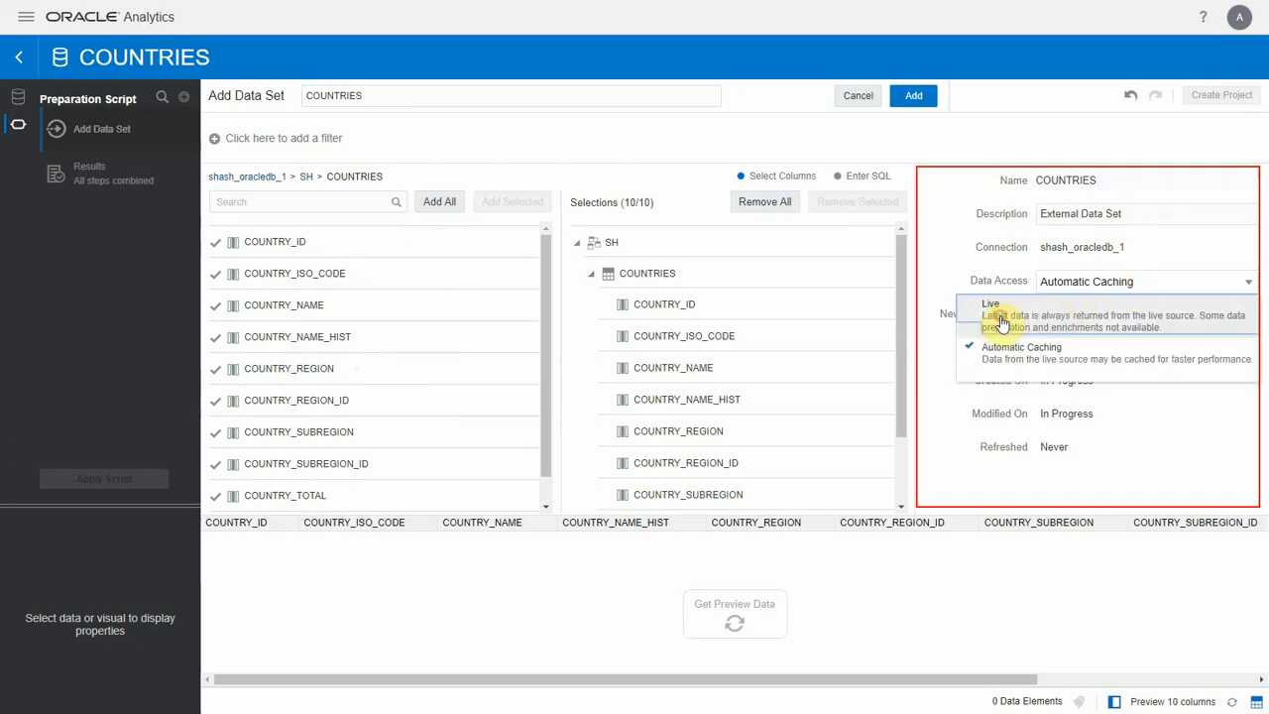
Switch the COUNTRIES dataset's data access from Automatic Caching to Live
left_click(991, 309)
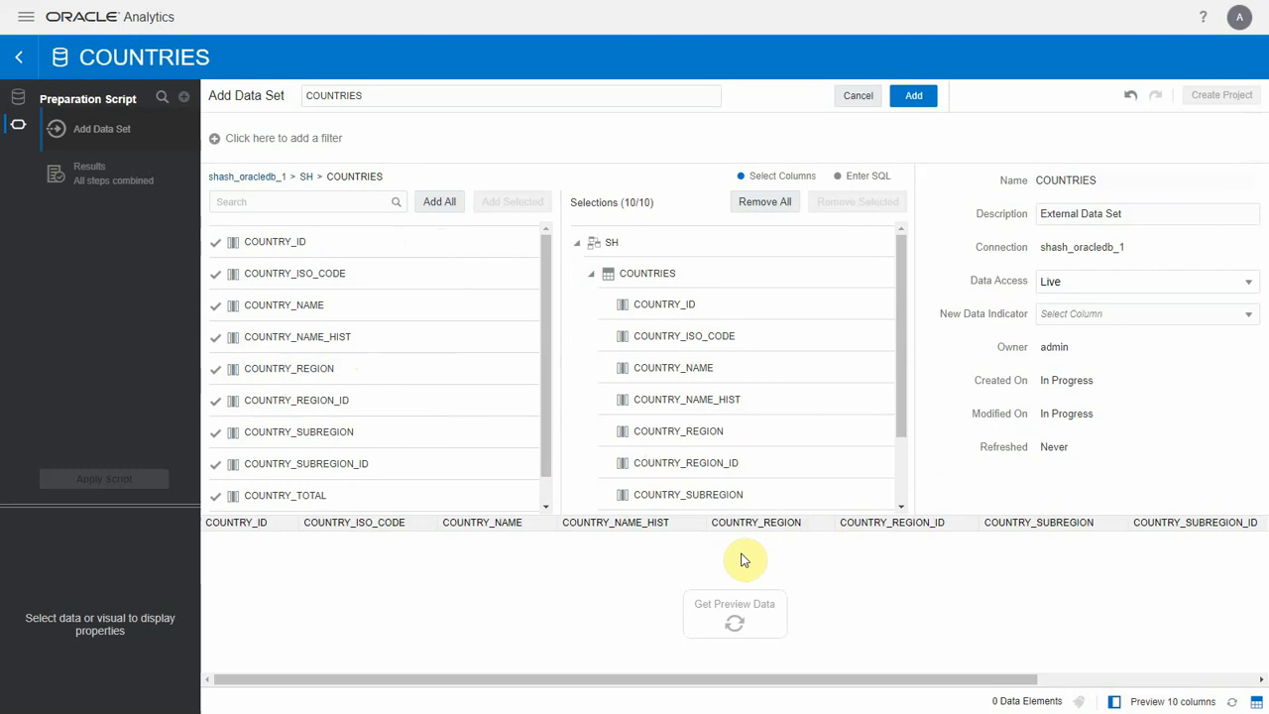
Load preview rows, exclude COUNTRY_NAME_HIST and inspect COUNTRY_NAME's properties
left_click(734, 611)
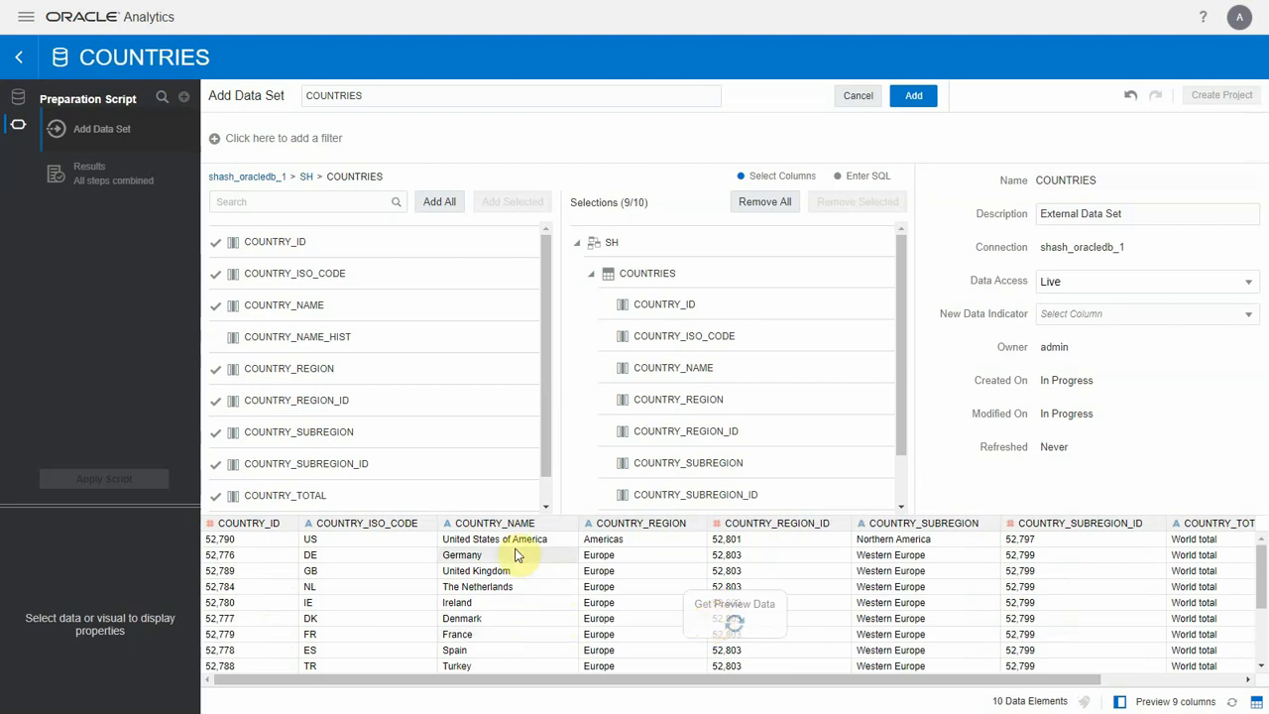
left_click(493, 523)
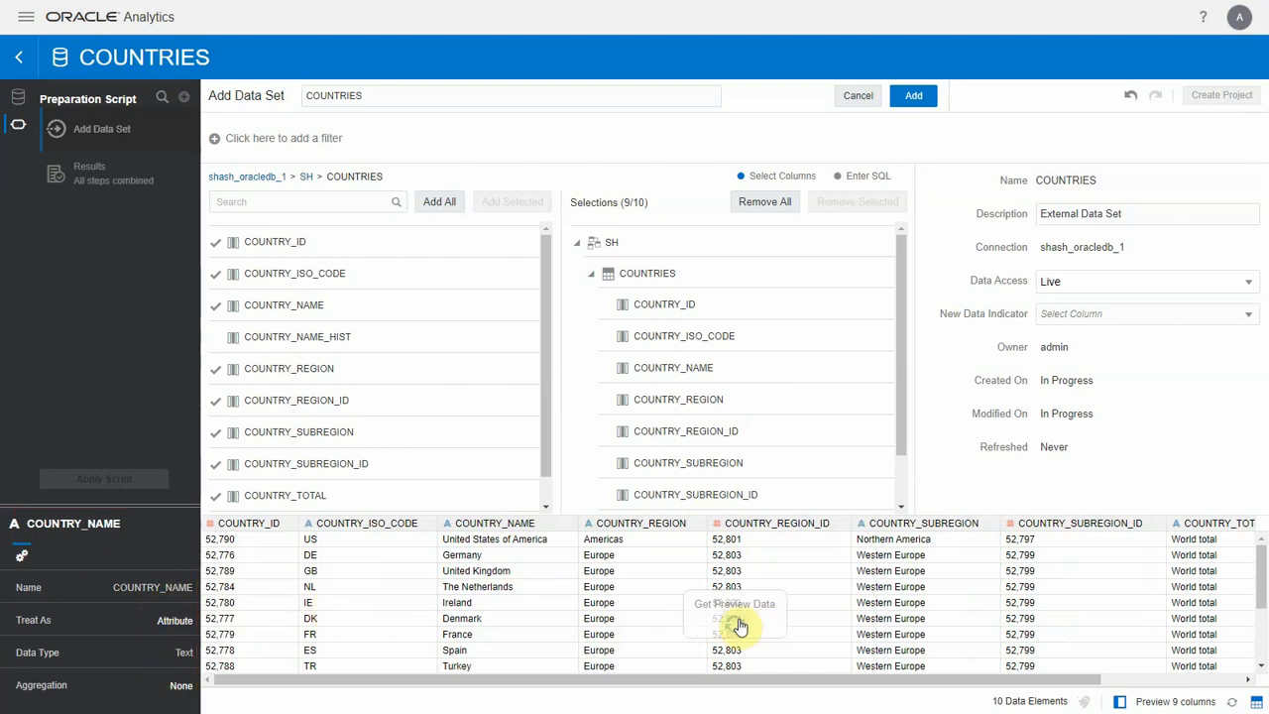
left_click(734, 602)
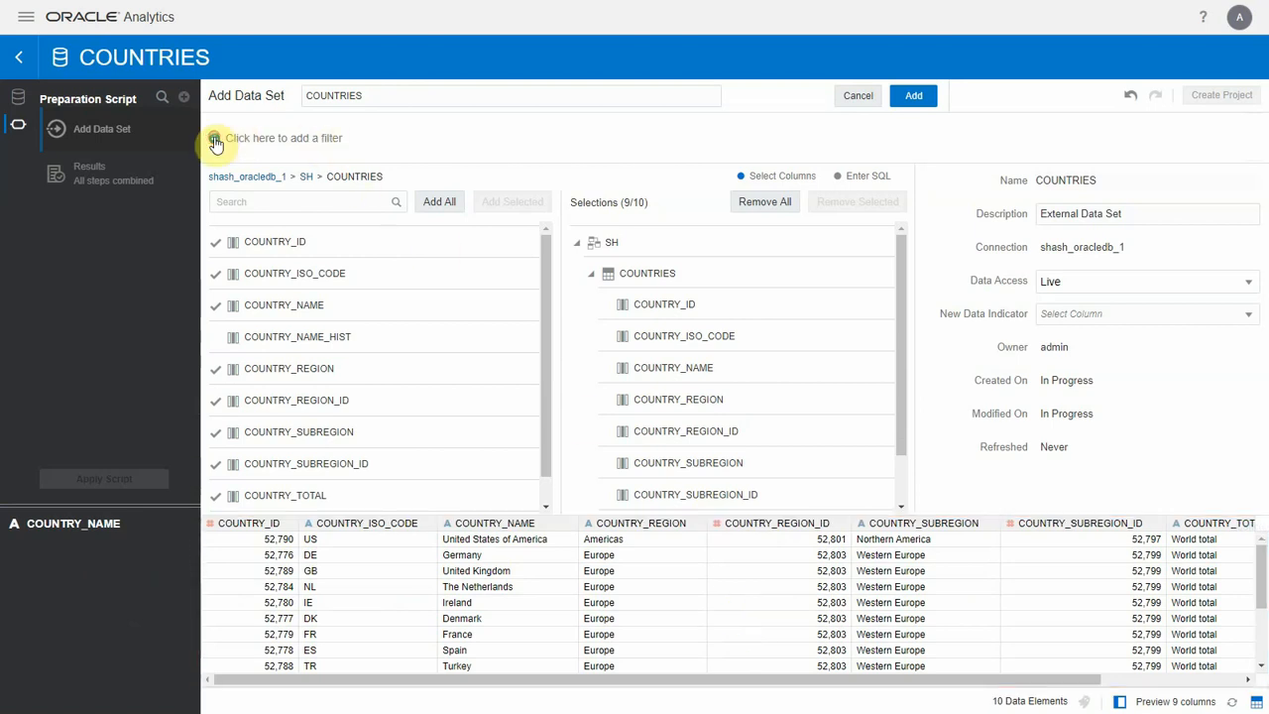
Add a filter, save Sample Order Lines, create a project and switch to Prepare
left_click(214, 138)
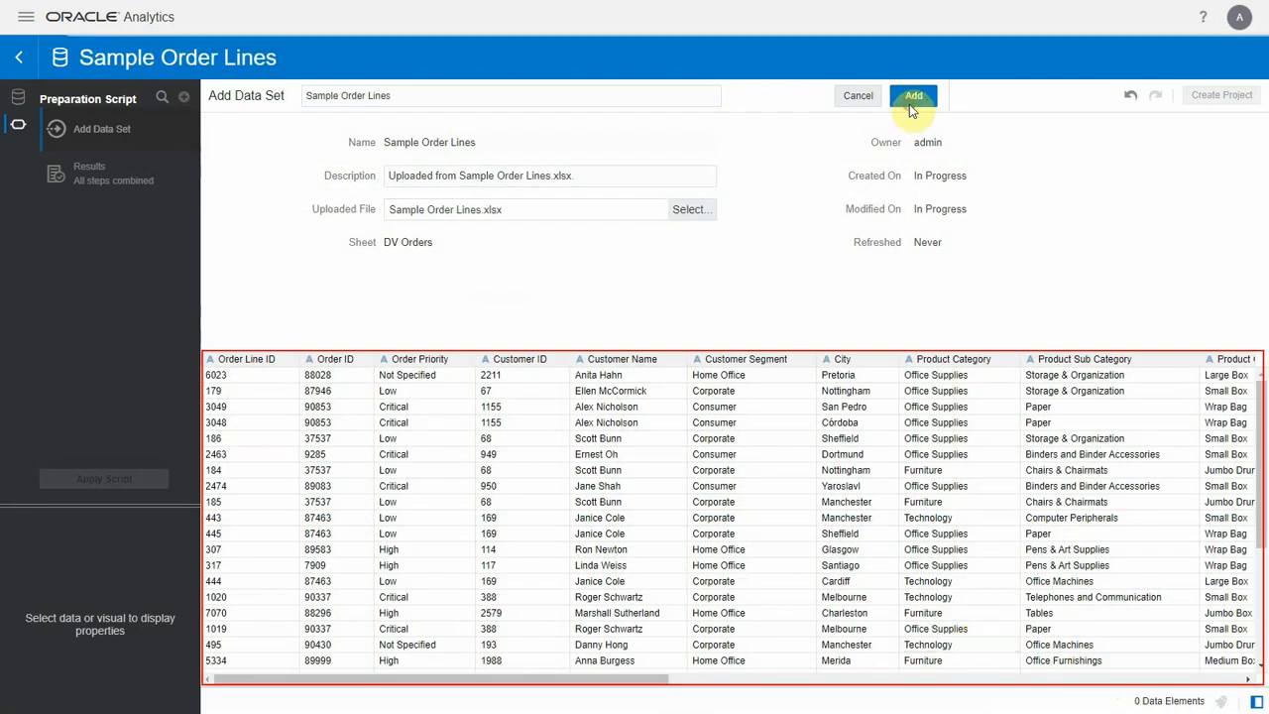
left_click(911, 95)
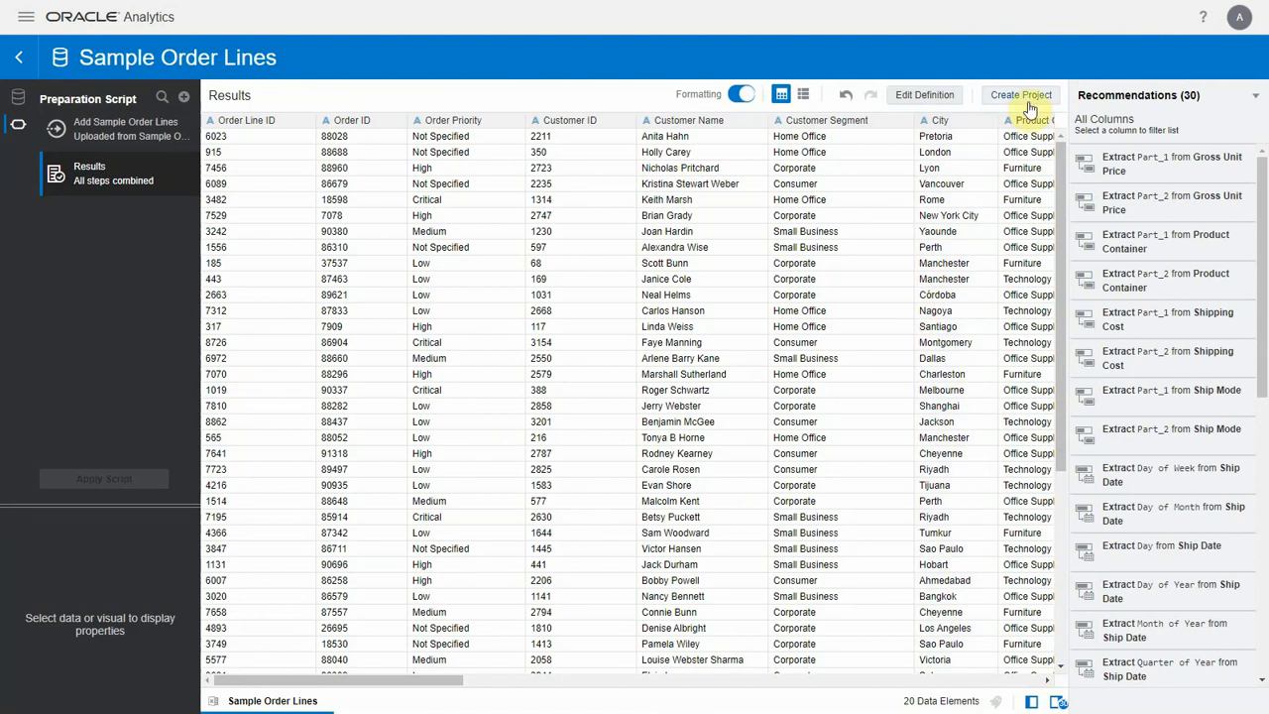
left_click(1018, 95)
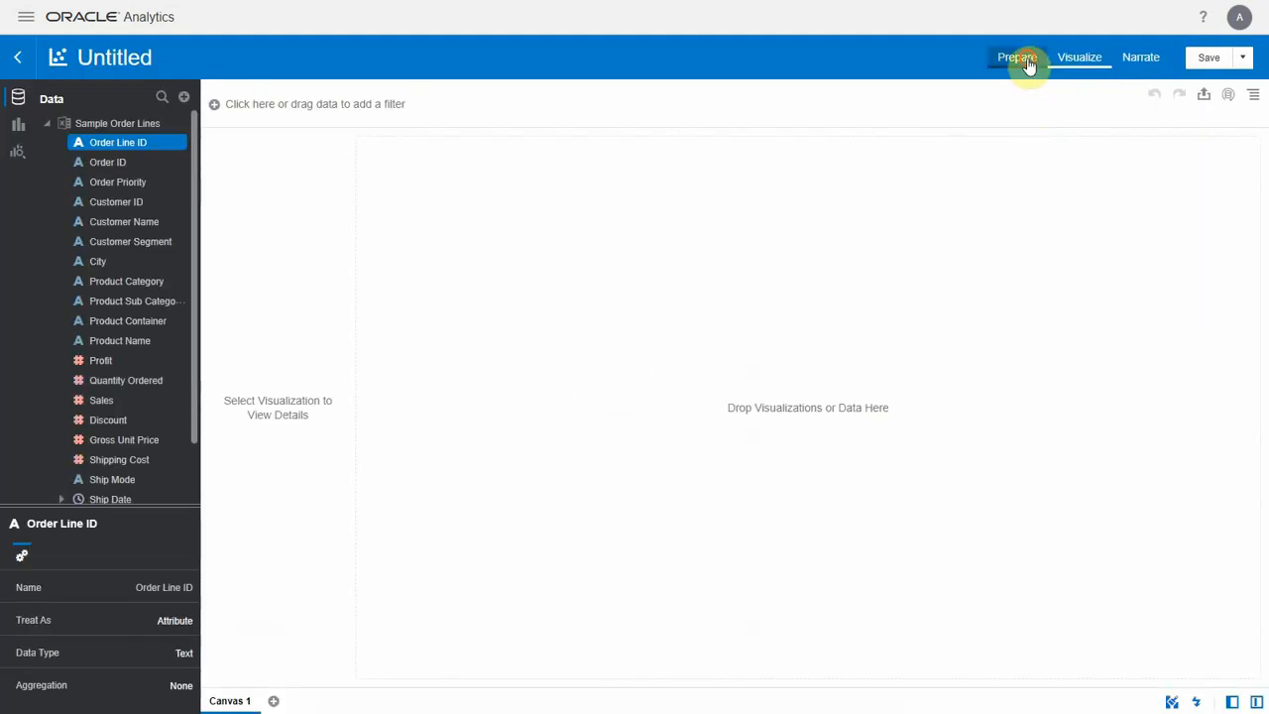
left_click(1015, 56)
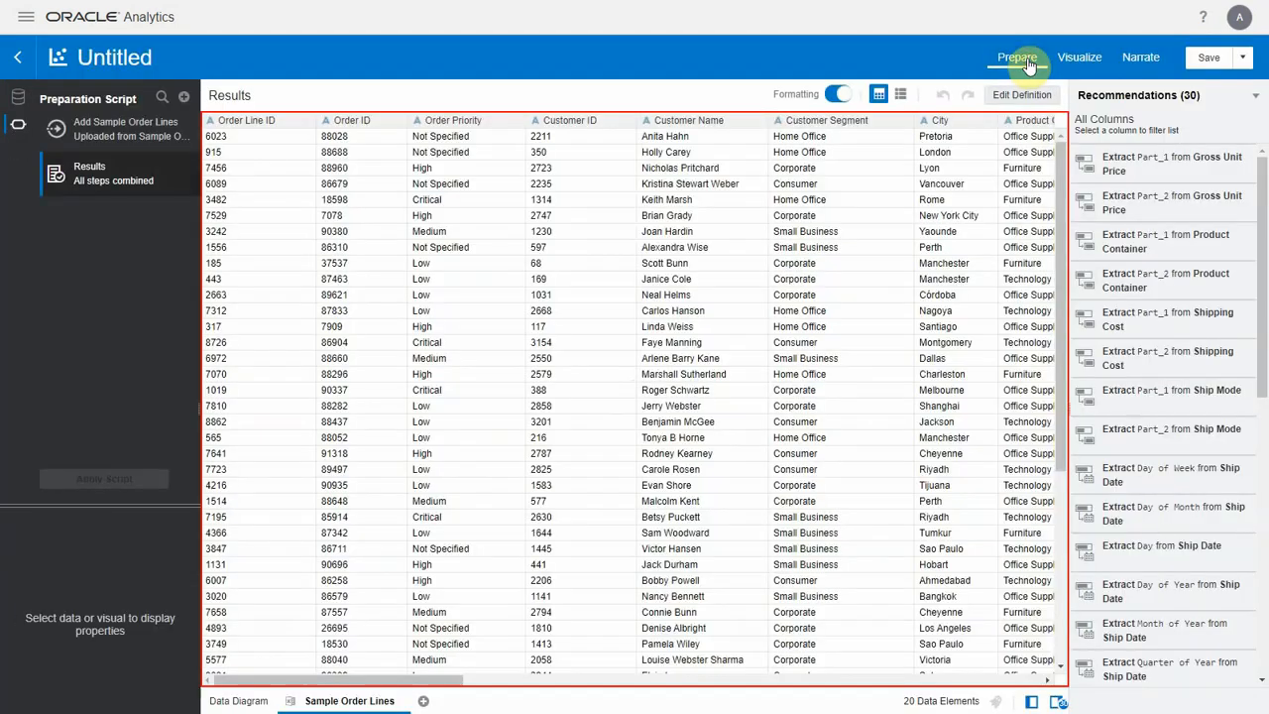